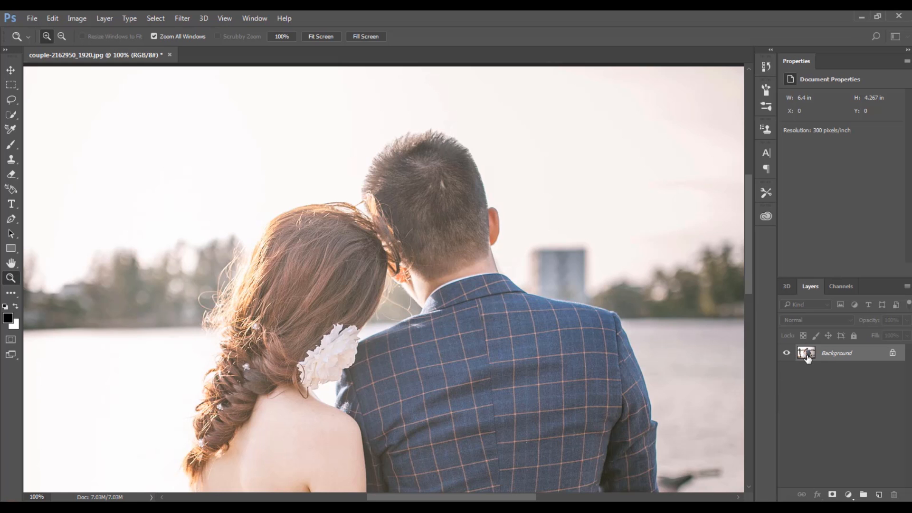
# Step: Duplicate the Background layer as a new layer named Color Grade
pyautogui.rightClick(837, 353)
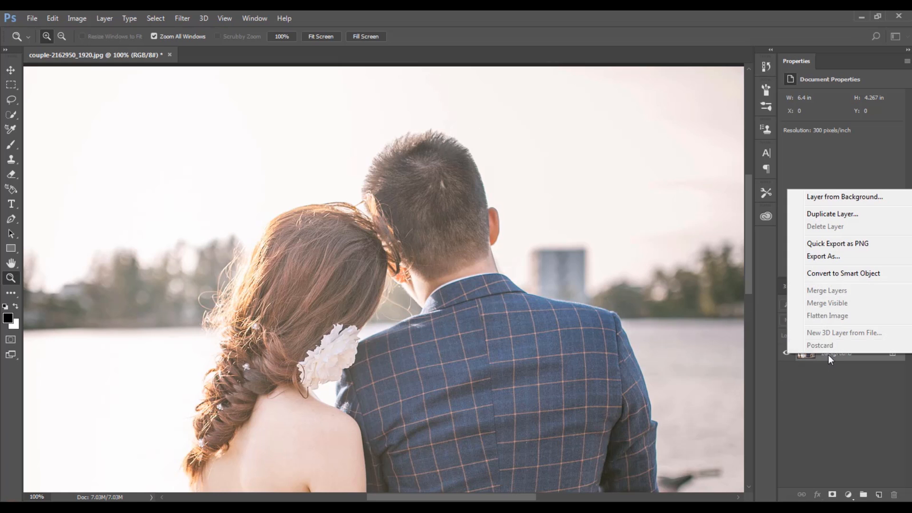
pyautogui.click(831, 213)
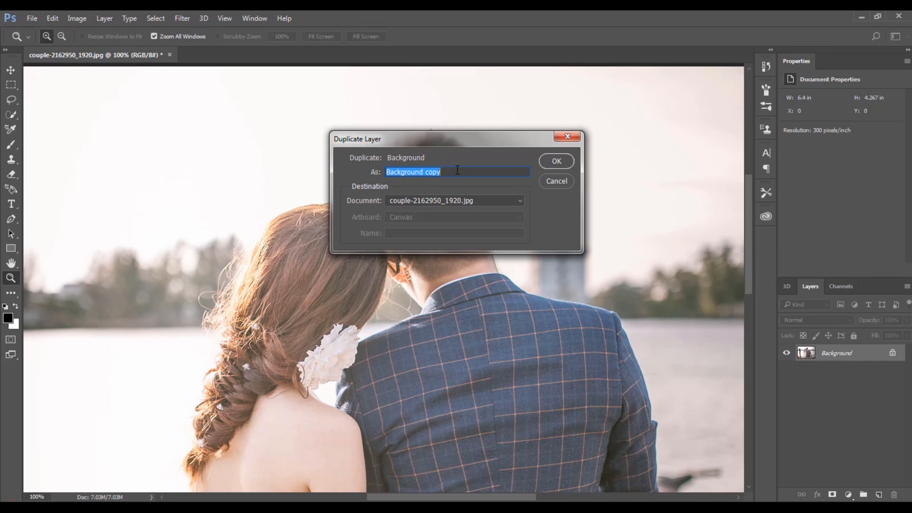
pyautogui.press('Delete')
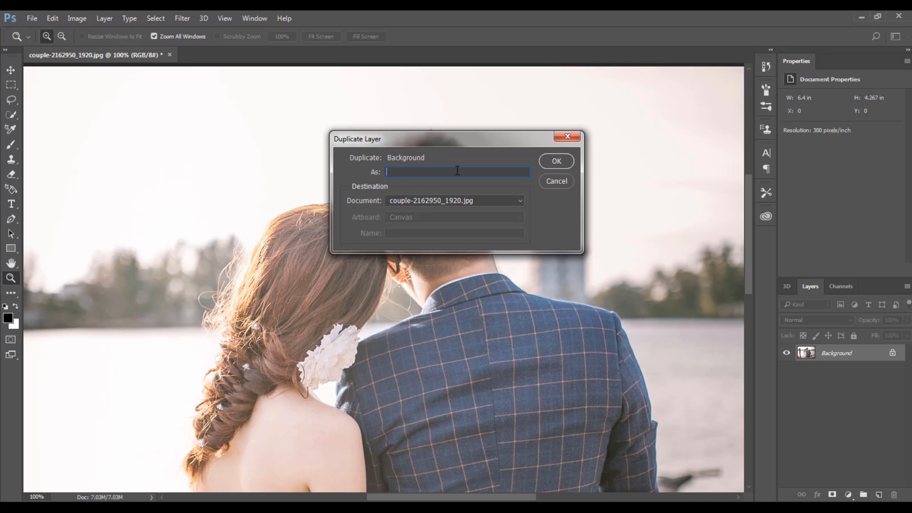
pyautogui.write('Color Grade')
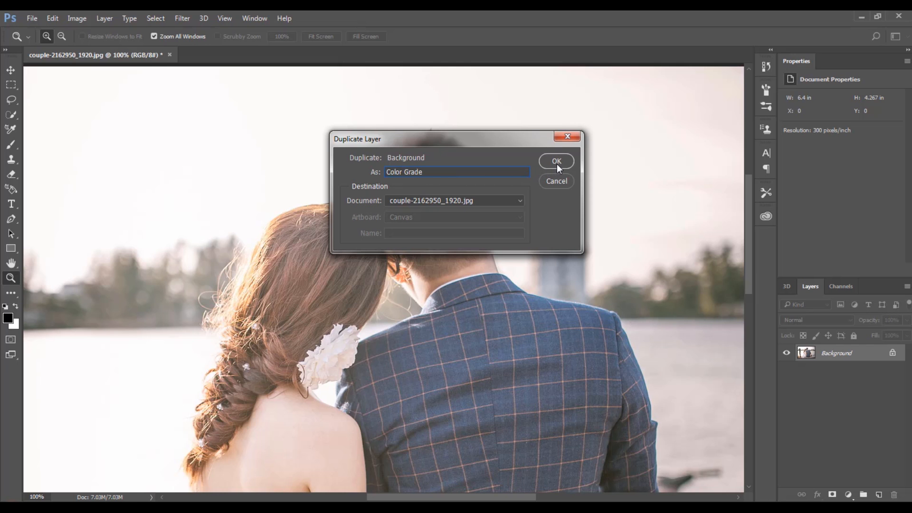
pyautogui.click(555, 161)
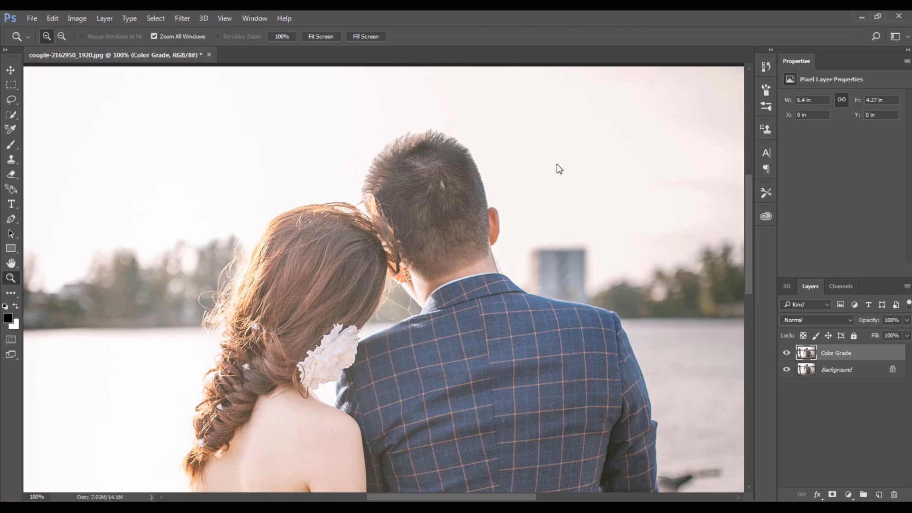
pyautogui.moveTo(571, 173)
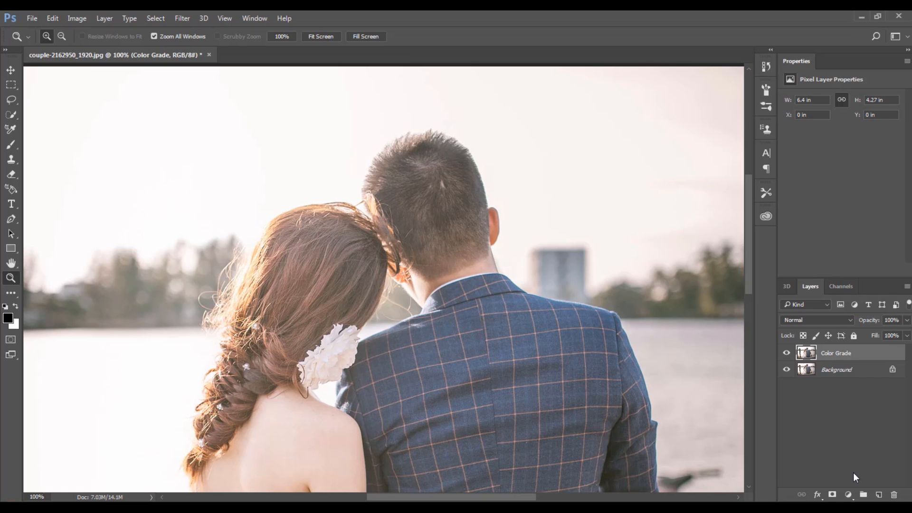
# Step: Add a Color Lookup adjustment layer (Color Lookup 1) above the Color Grade layer
pyautogui.click(849, 494)
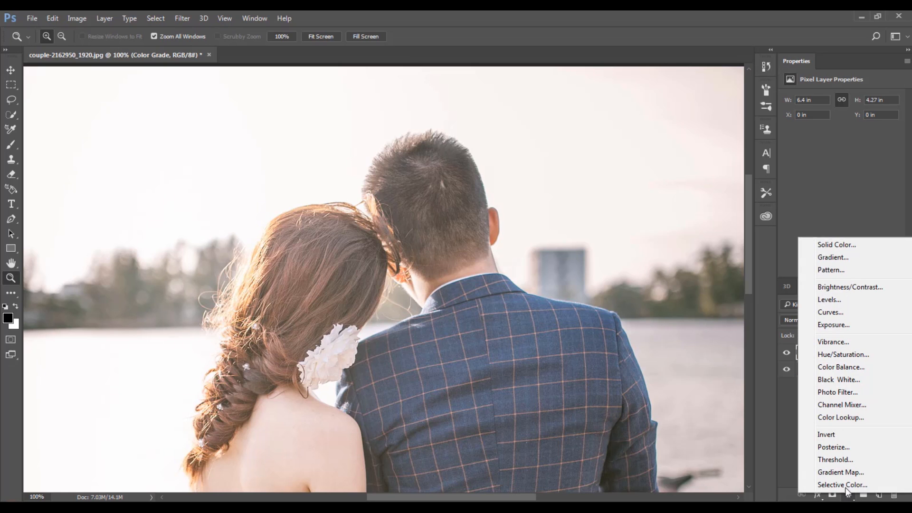
pyautogui.click(840, 417)
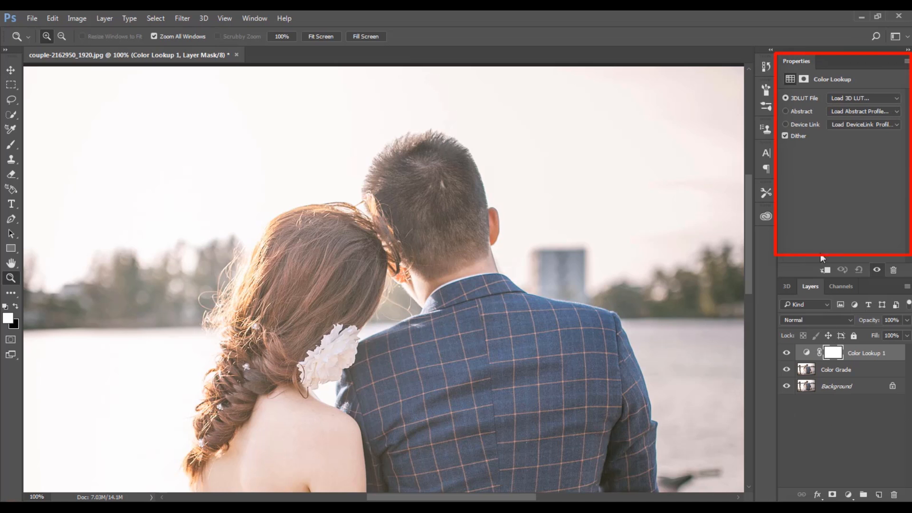
pyautogui.moveTo(822, 143)
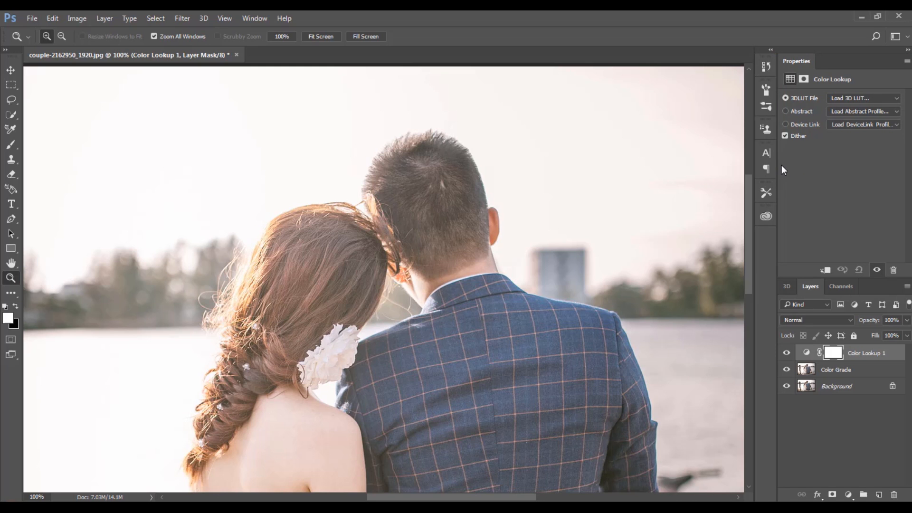
# Step: Try the TensionGreen and TealOrangePlusContrast presets, then settle on Bleach Bypass
pyautogui.click(863, 98)
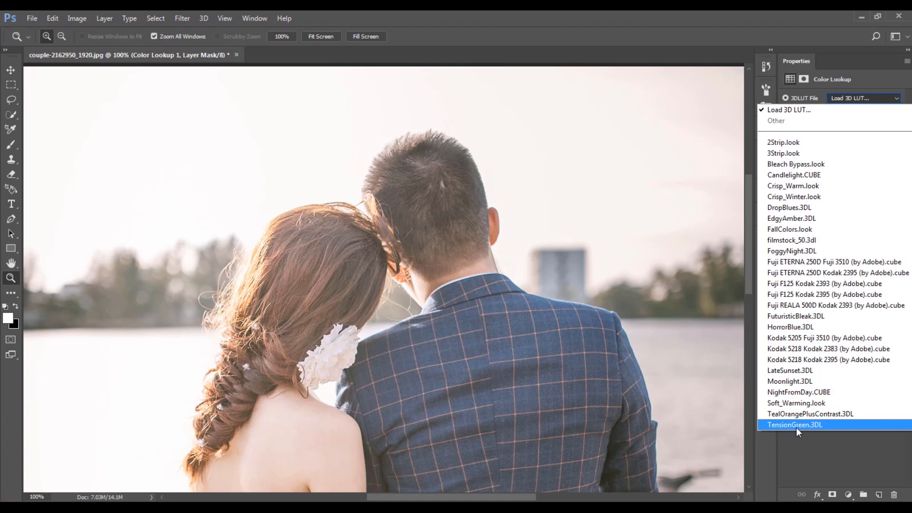
pyautogui.click(794, 425)
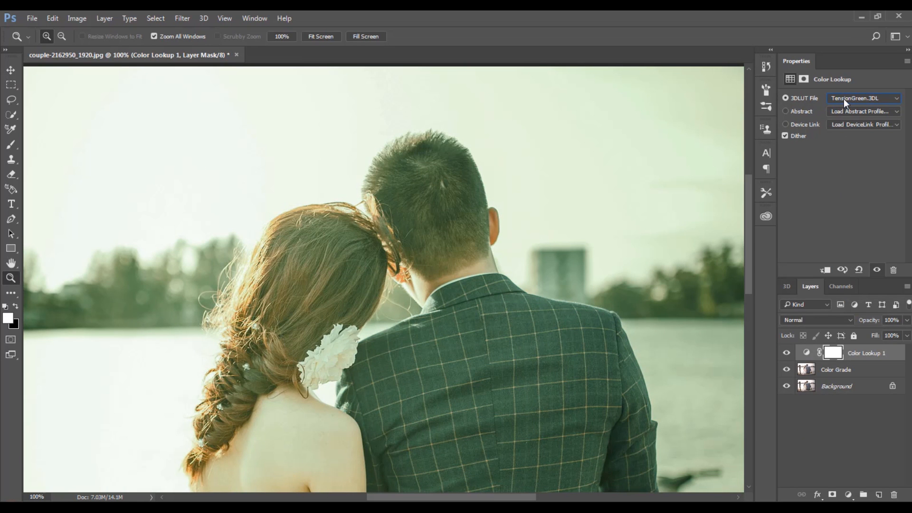
pyautogui.click(863, 98)
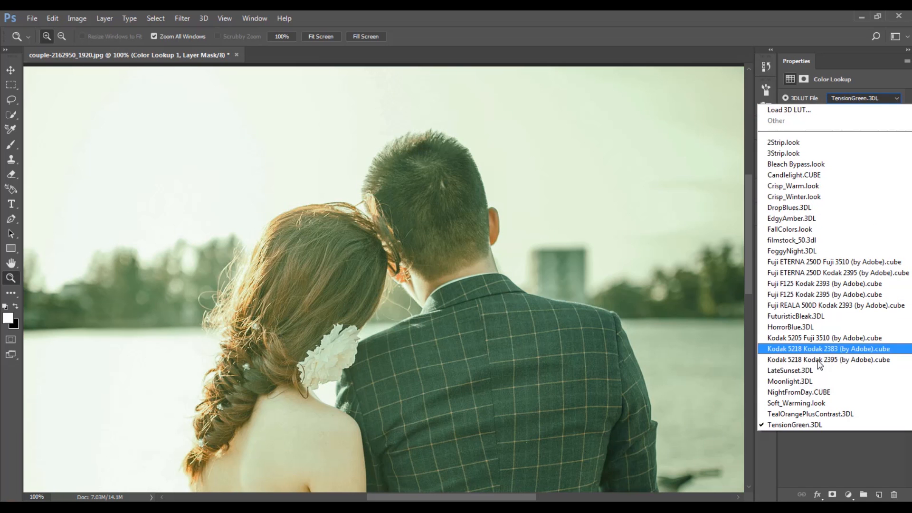
pyautogui.click(810, 414)
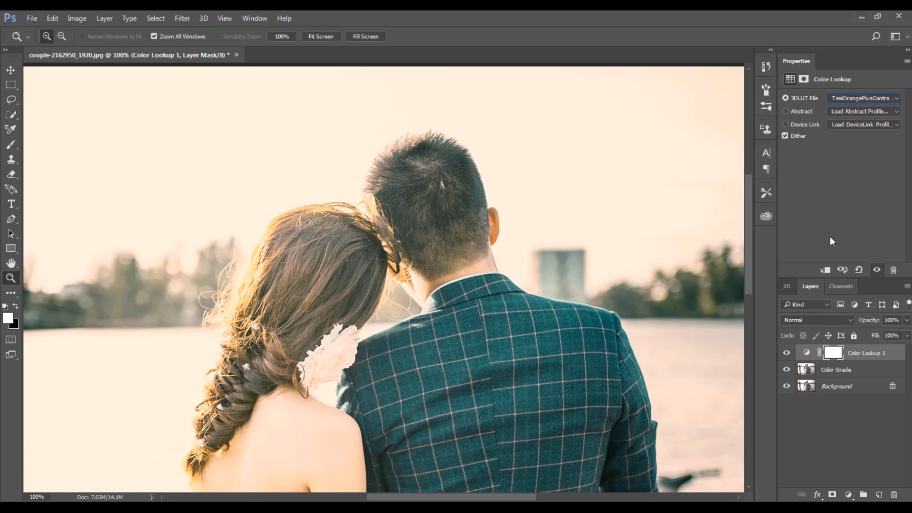
pyautogui.click(863, 98)
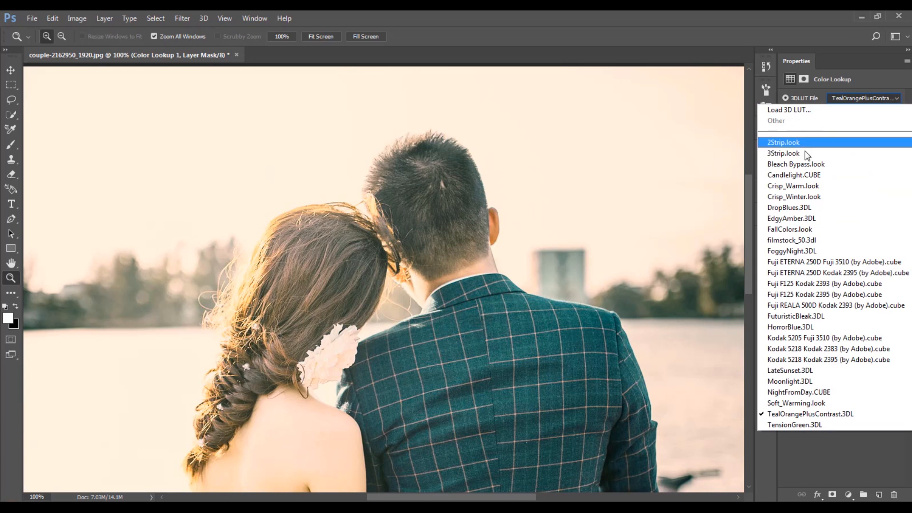
pyautogui.click(795, 164)
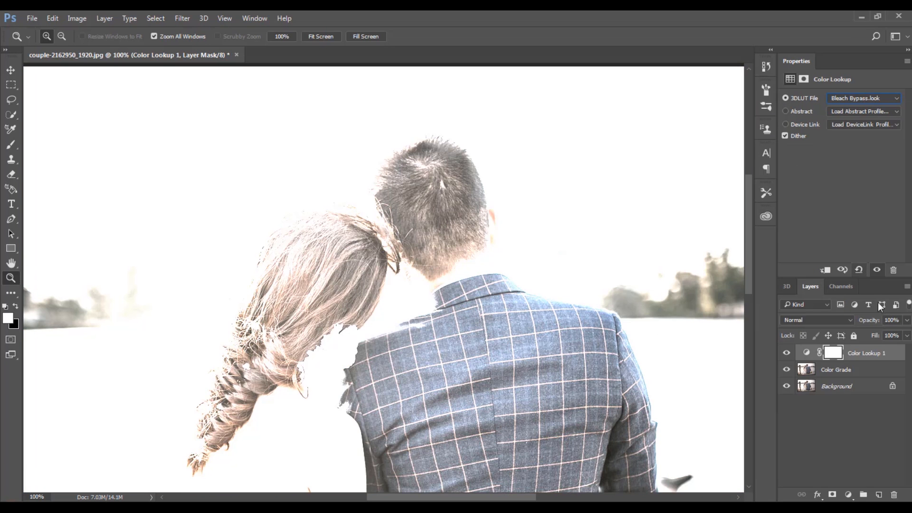
# Step: Lower the lookup layer's opacity partway, then restore it to 100%
pyautogui.click(898, 335)
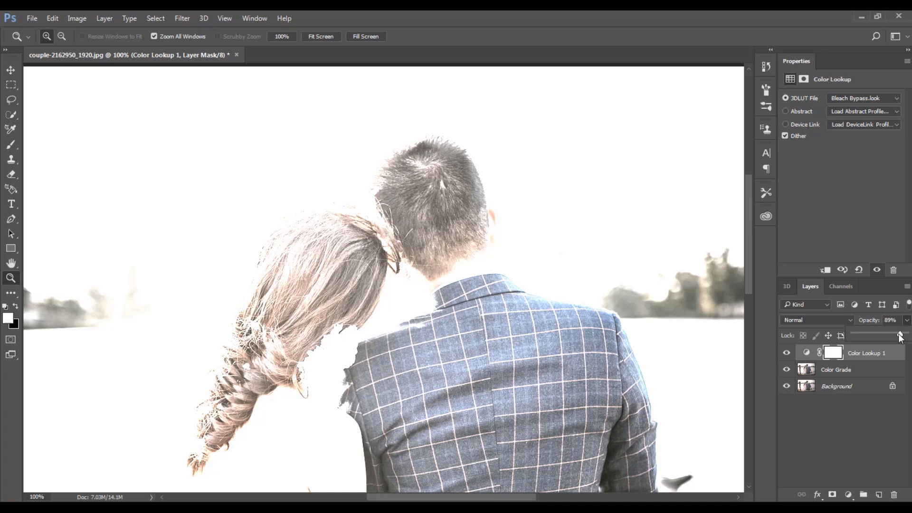
pyautogui.moveTo(901, 335); pyautogui.dragTo(887, 336)
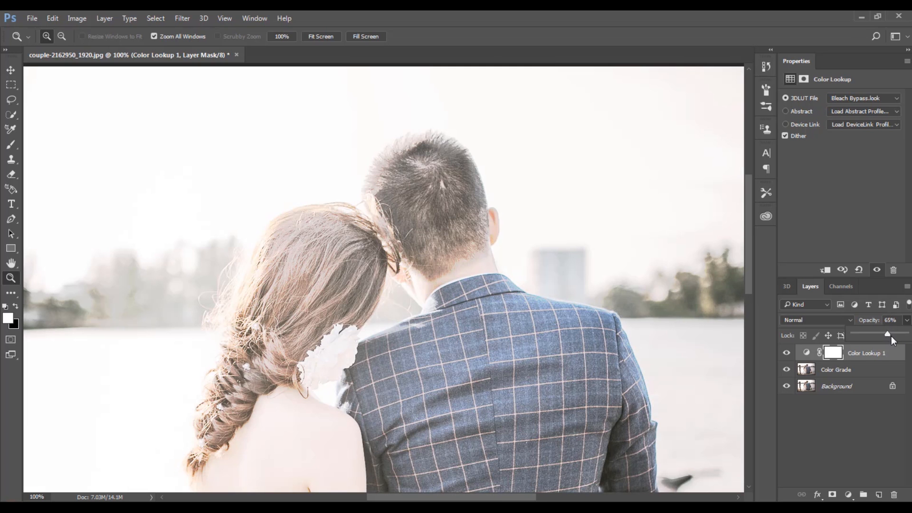
pyautogui.moveTo(887, 332); pyautogui.dragTo(906, 332)
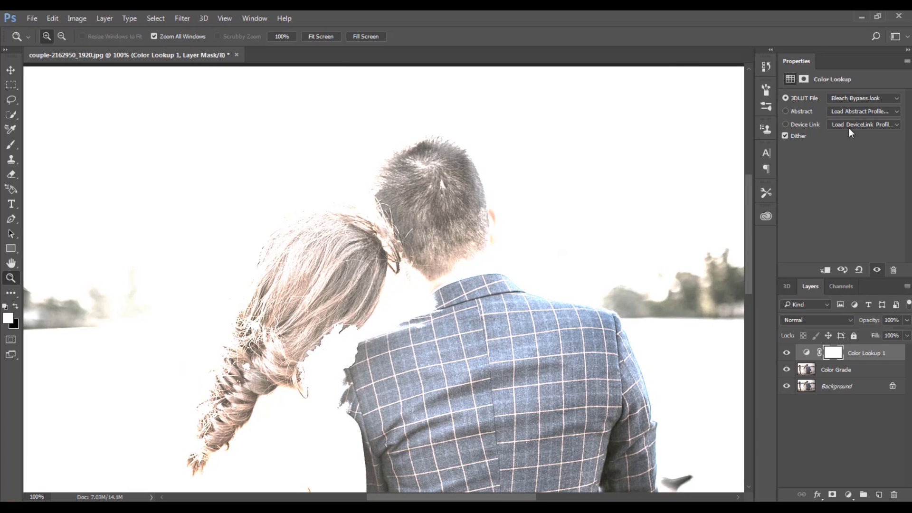
# Step: Cycle through Candlelight, Crisp_Warm, Crisp_Winter, DropBlues, EdgyAmber and FallColors presets
pyautogui.click(863, 97)
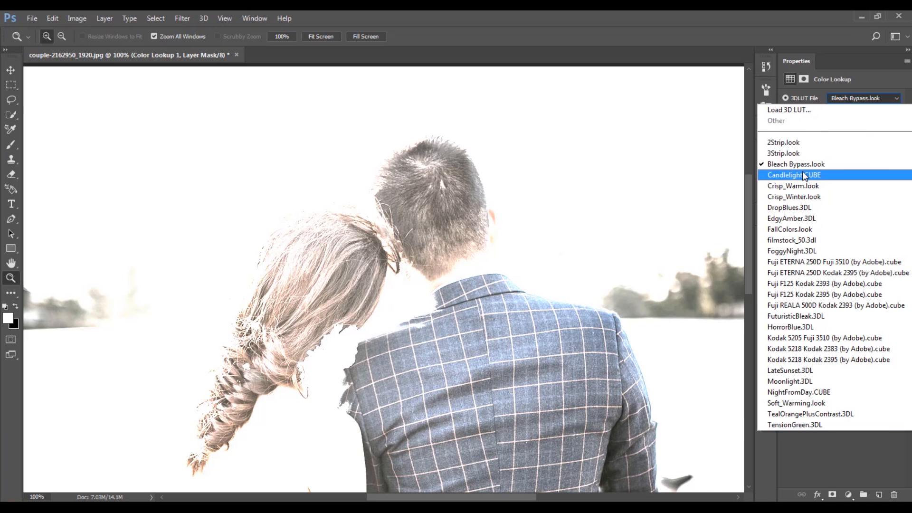
pyautogui.click(792, 174)
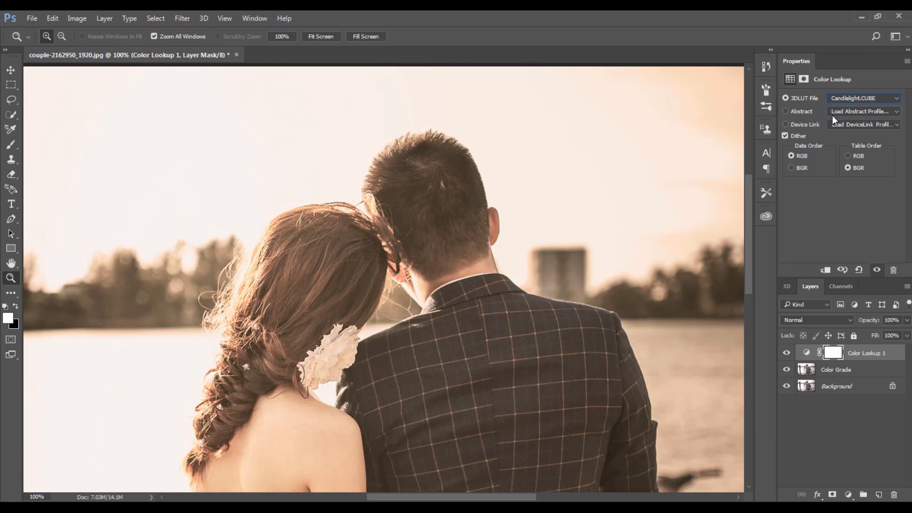
pyautogui.click(863, 98)
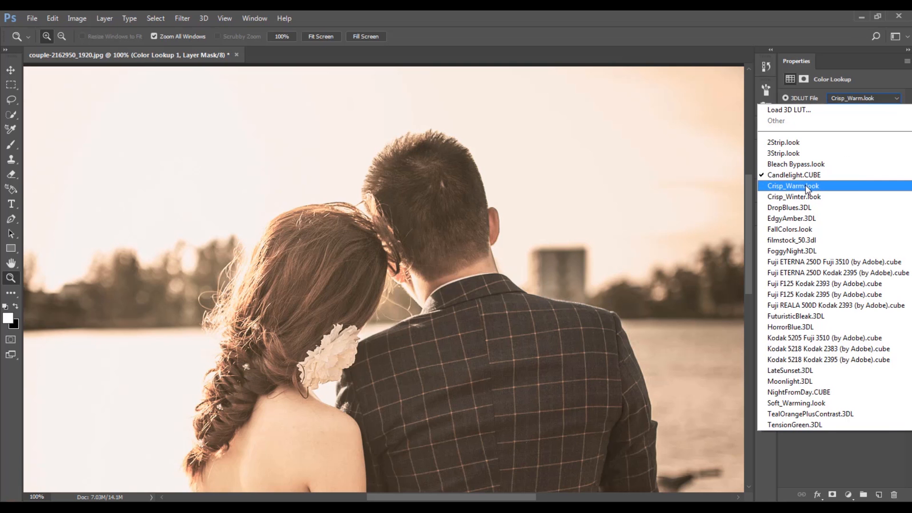
pyautogui.click(793, 185)
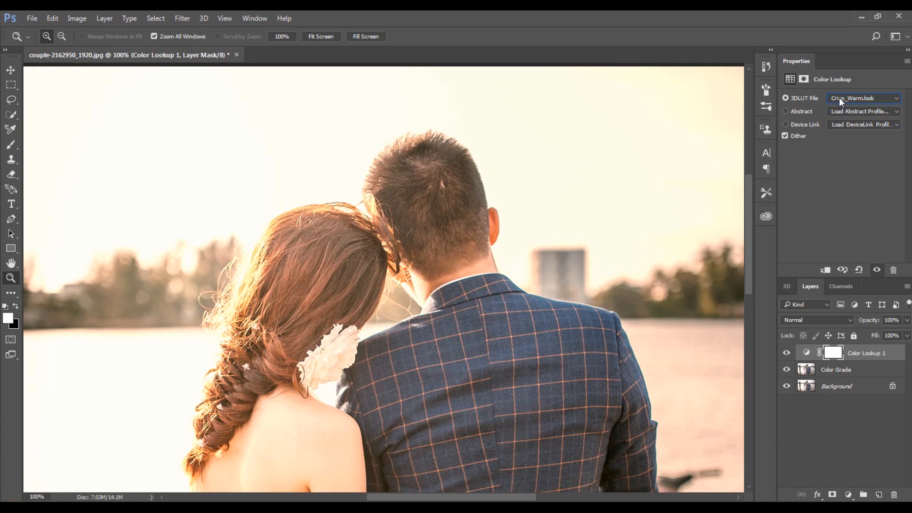
pyautogui.click(863, 98)
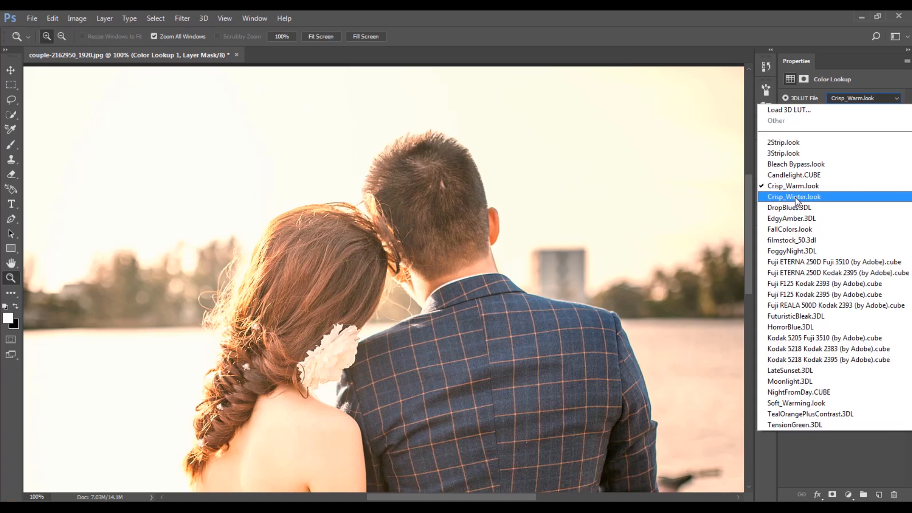
pyautogui.click(793, 196)
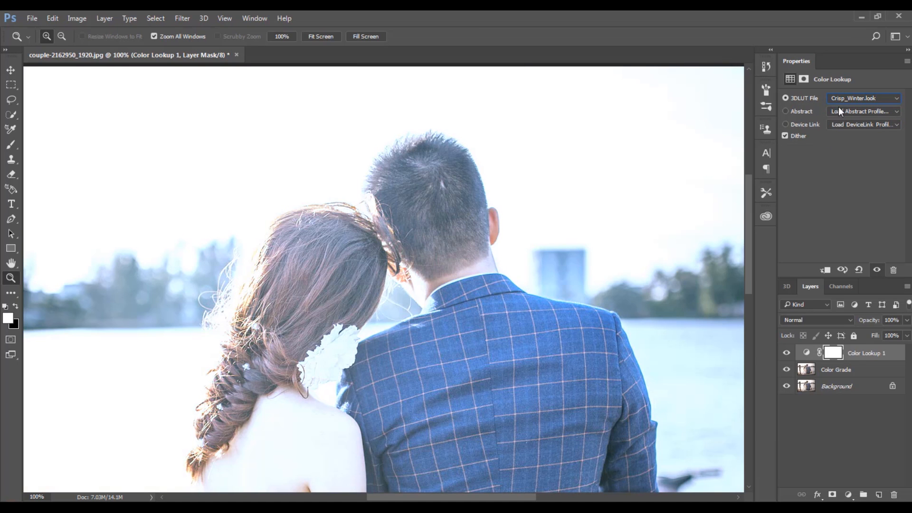
pyautogui.click(862, 98)
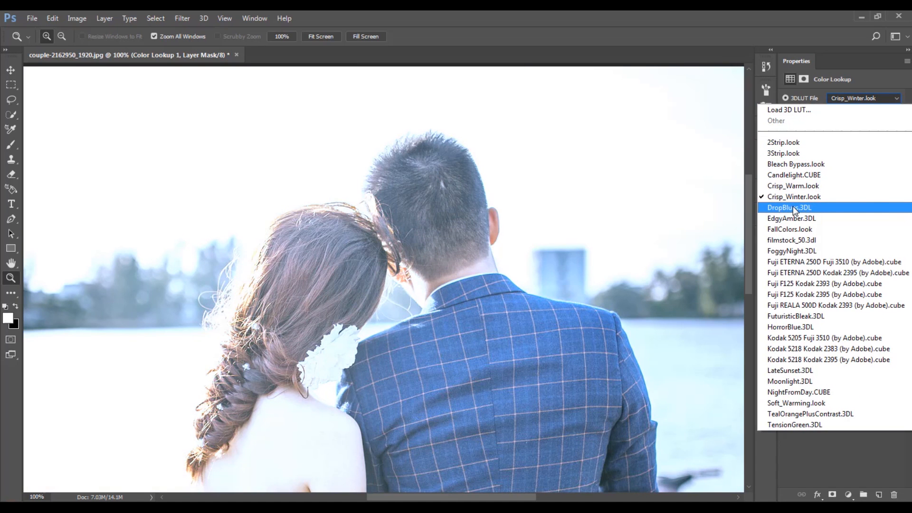
pyautogui.click(788, 207)
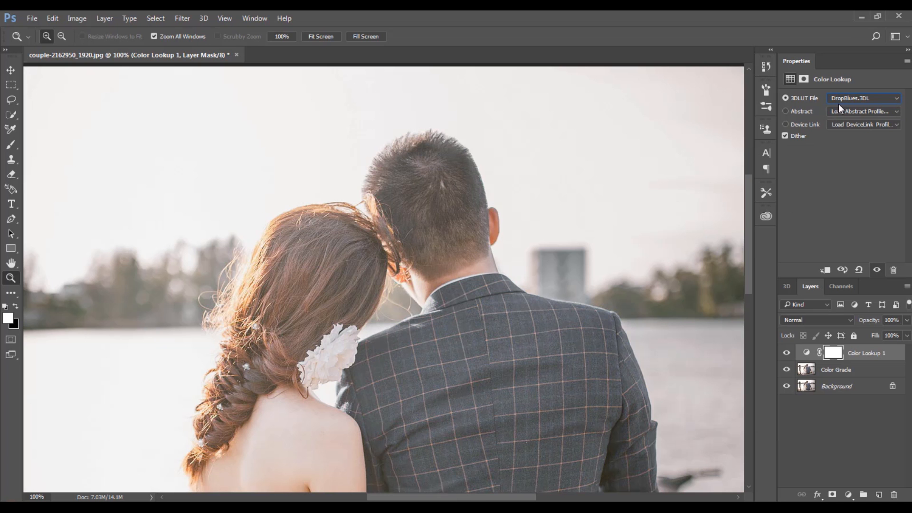
pyautogui.click(863, 98)
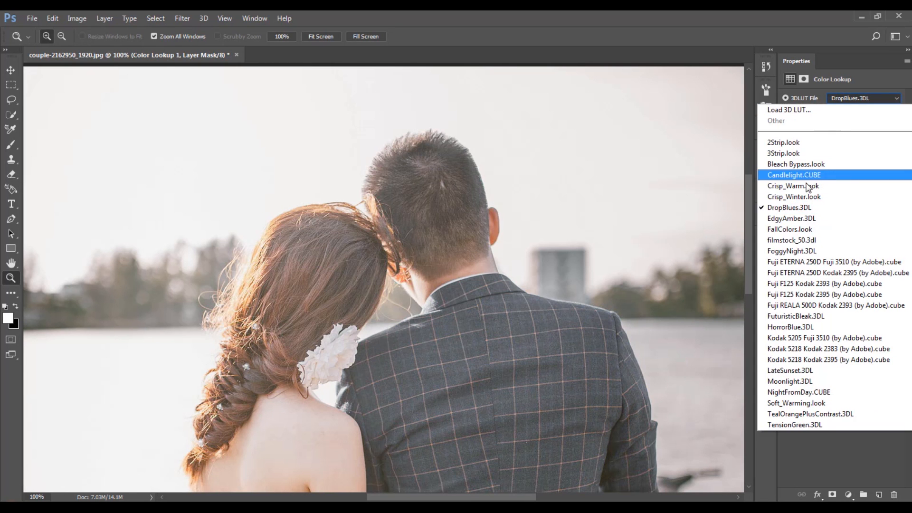
pyautogui.click(790, 218)
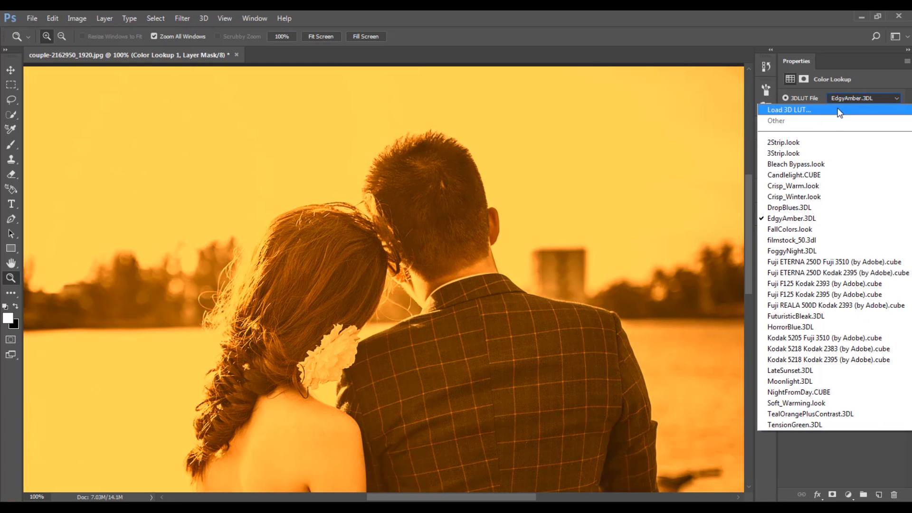
pyautogui.click(789, 228)
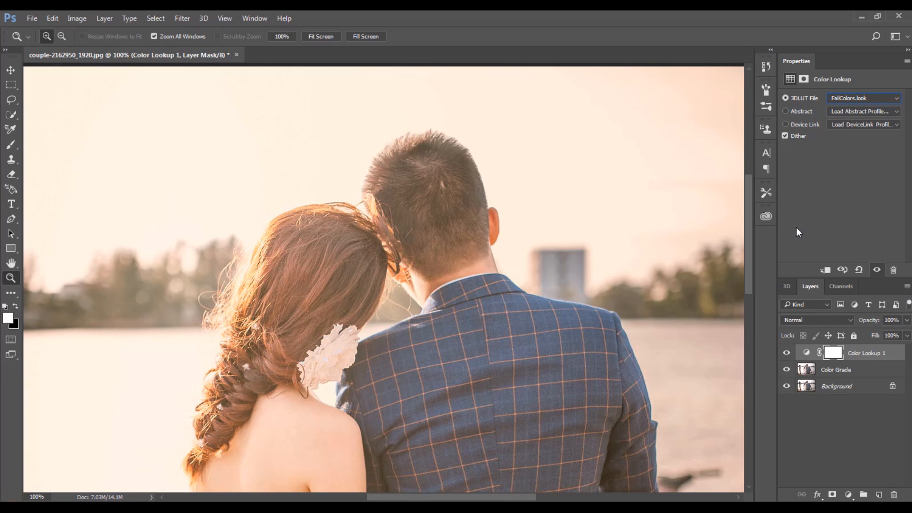
# Step: Apply FoggyNight, then the Fuji ETERNA 250D Fuji 3510 film look preset
pyautogui.click(864, 98)
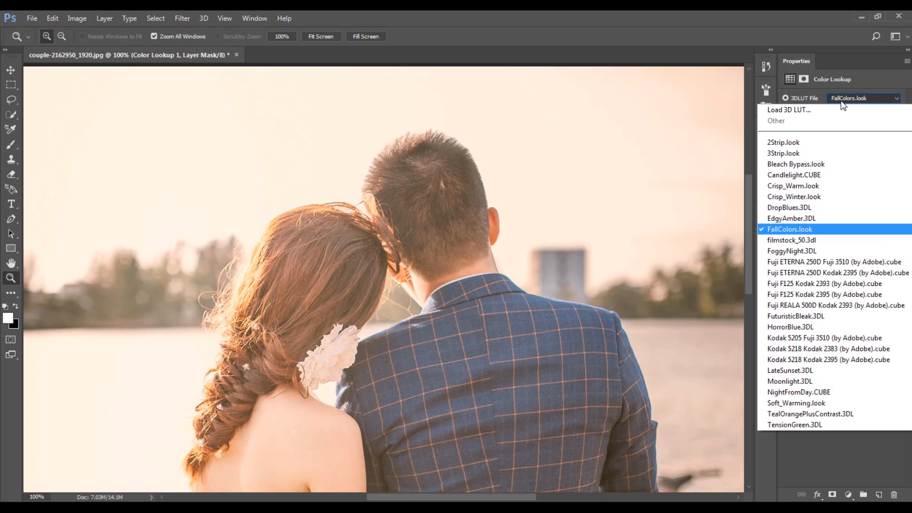
pyautogui.click(791, 240)
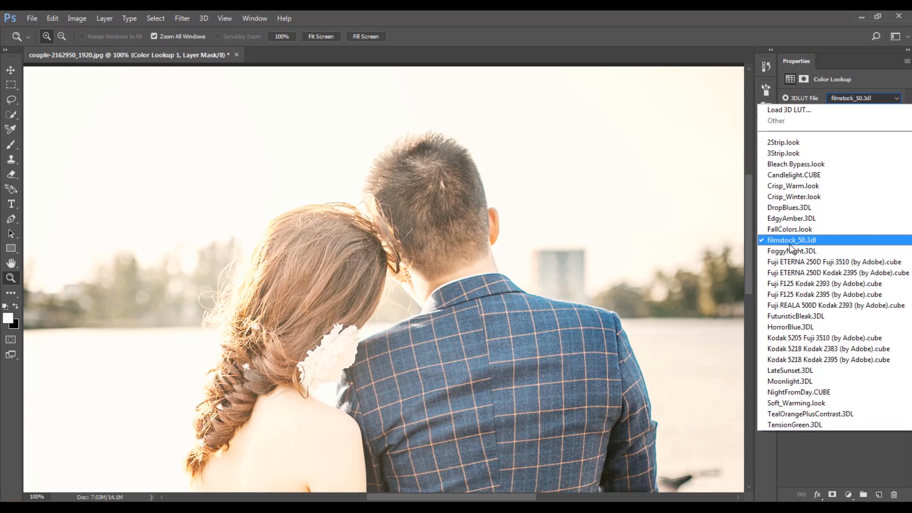
pyautogui.click(792, 251)
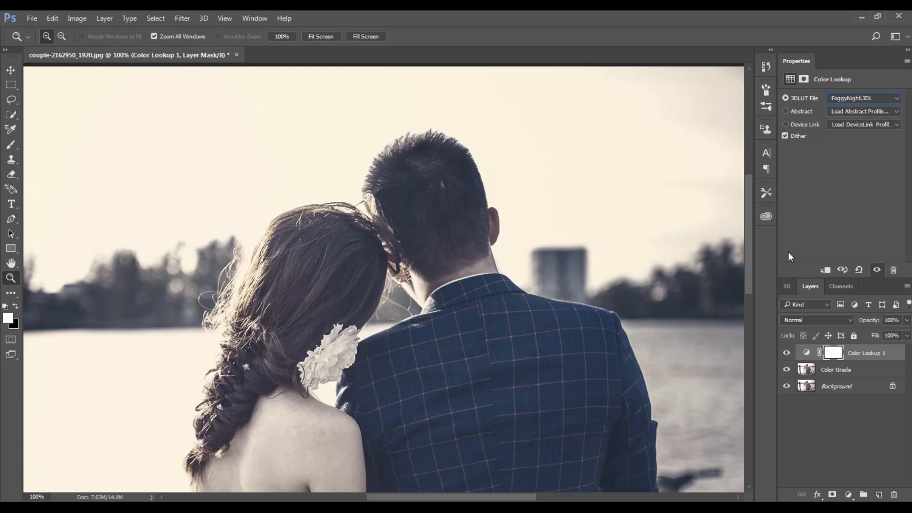
pyautogui.click(863, 98)
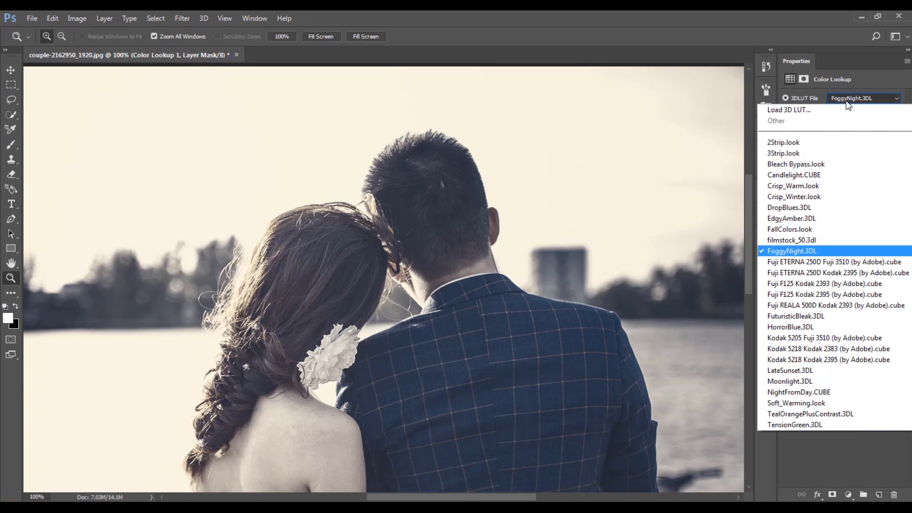
pyautogui.moveTo(831, 262)
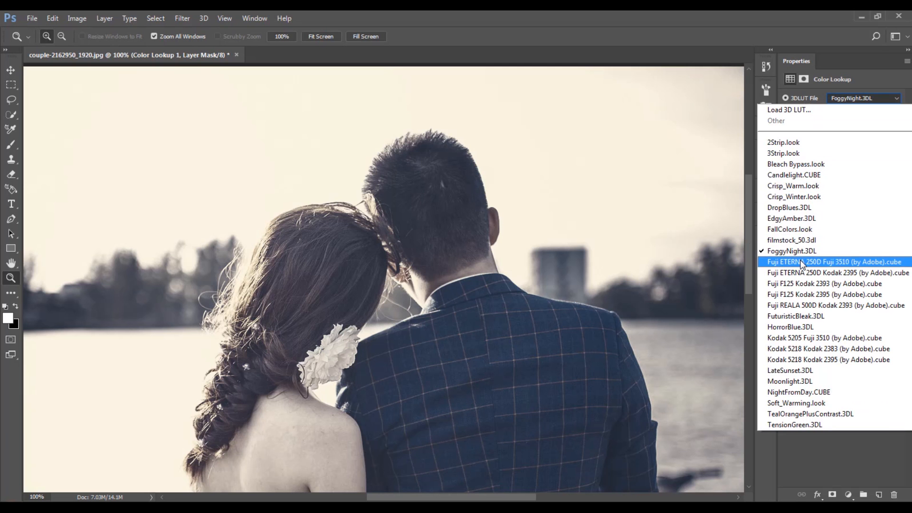
pyautogui.click(834, 261)
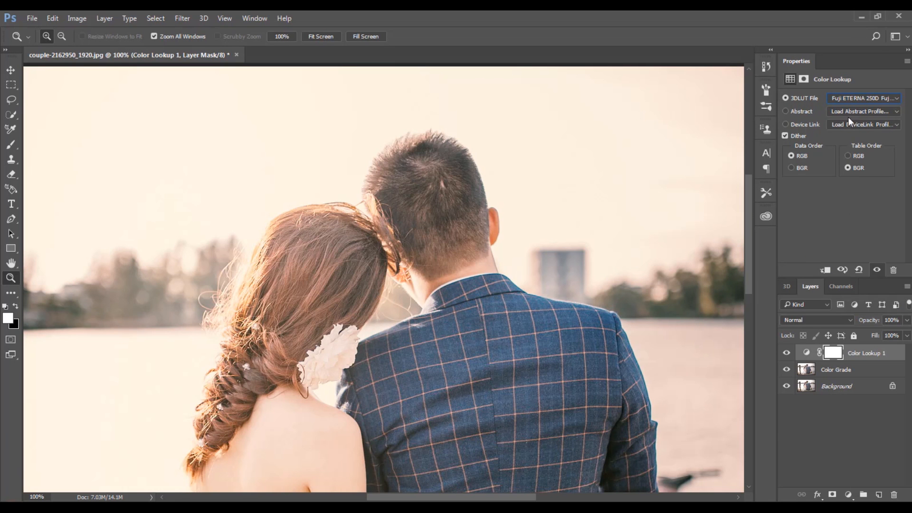
pyautogui.click(862, 98)
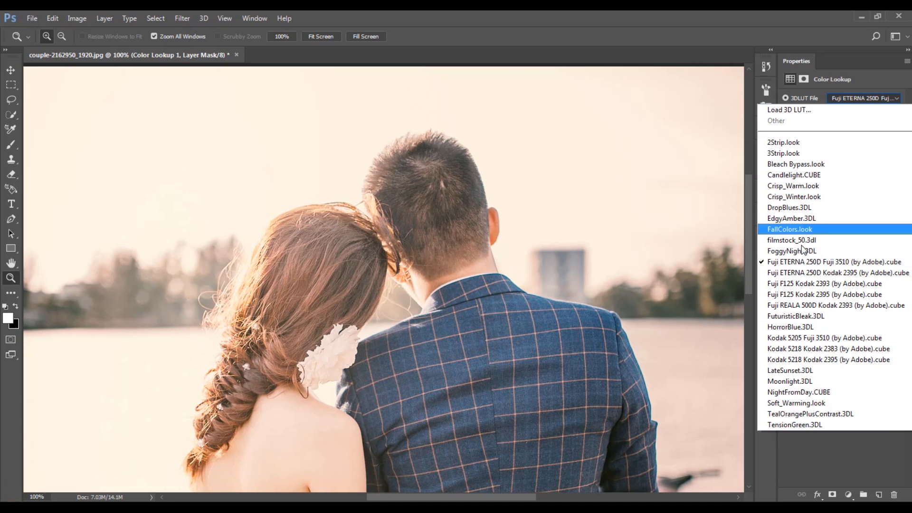
pyautogui.click(828, 272)
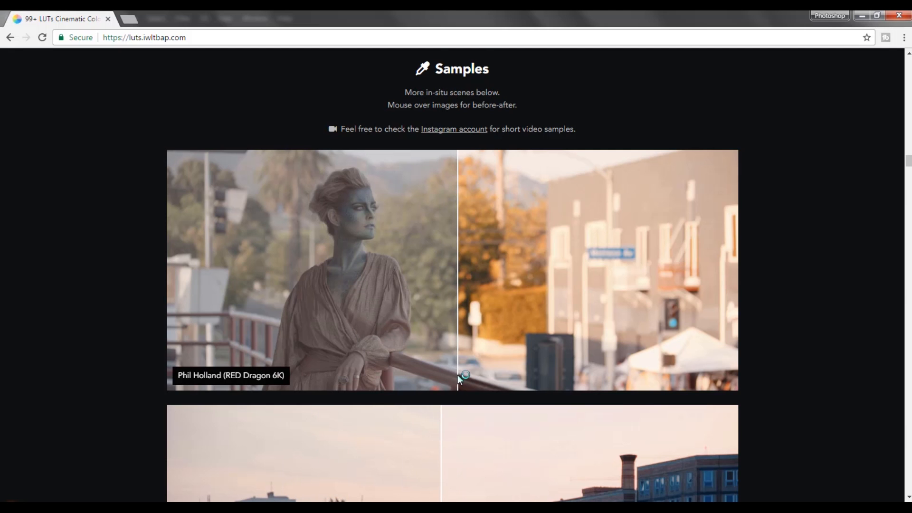
pyautogui.scroll(-3)
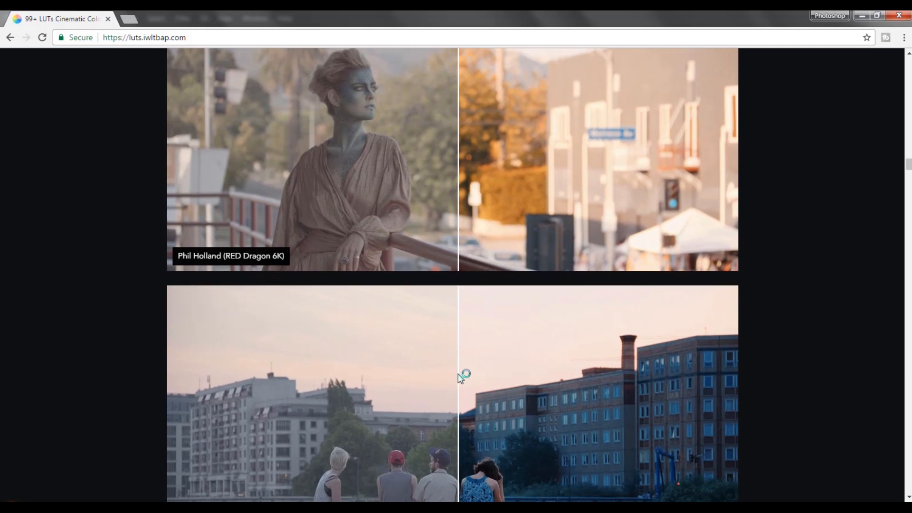
pyautogui.scroll(-3)
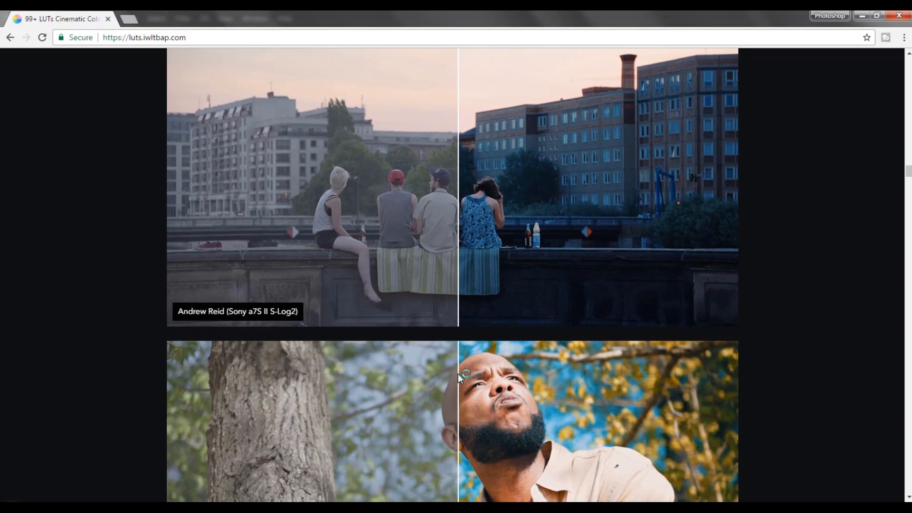
pyautogui.scroll(-3)
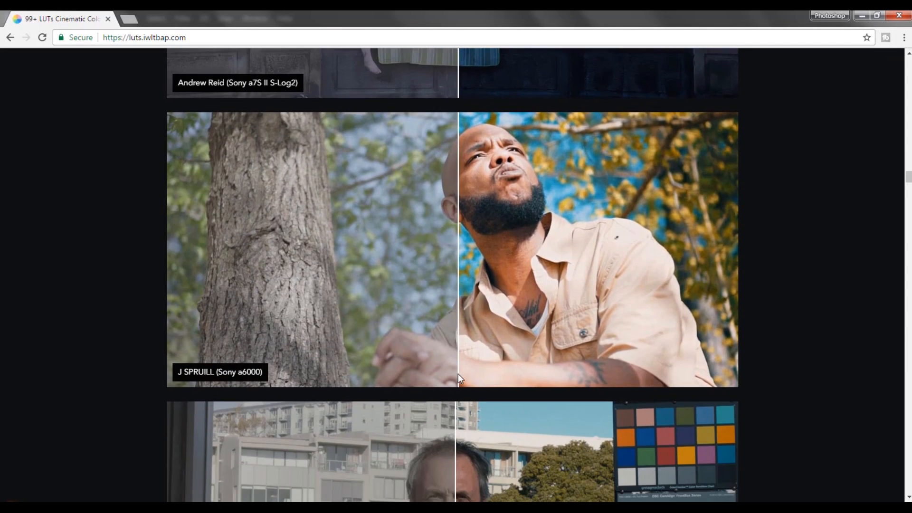
pyautogui.scroll(-3)
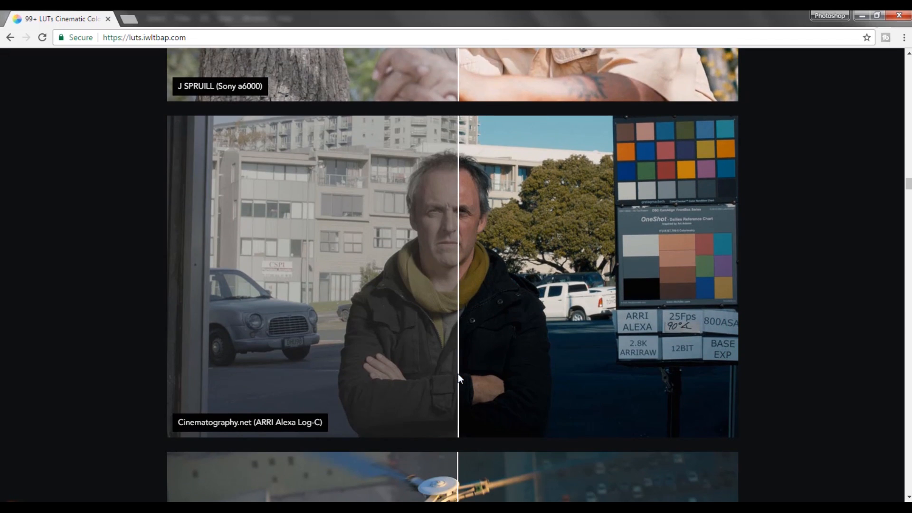
pyautogui.scroll(-3)
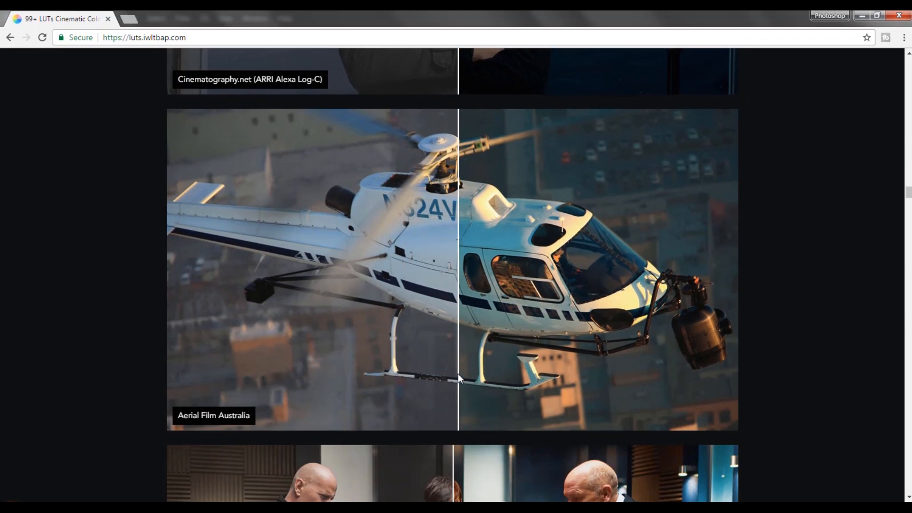
pyautogui.scroll(-3)
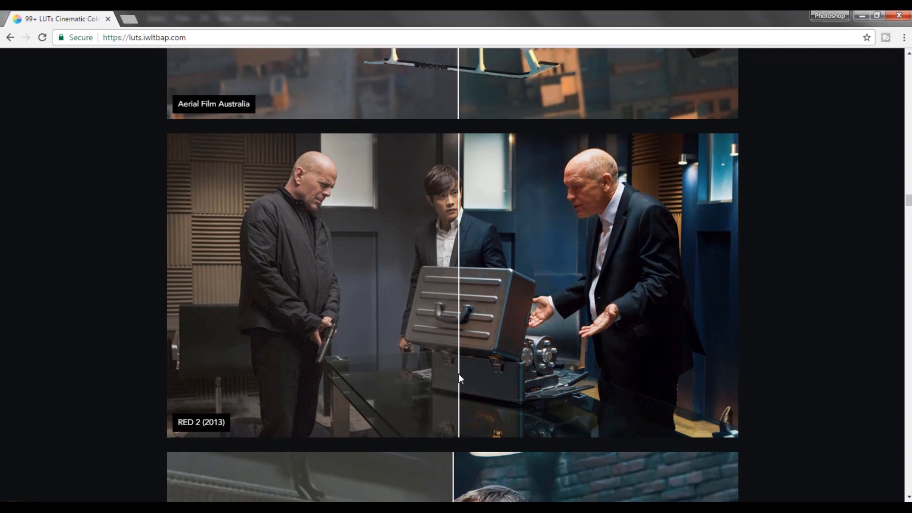
pyautogui.scroll(-3)
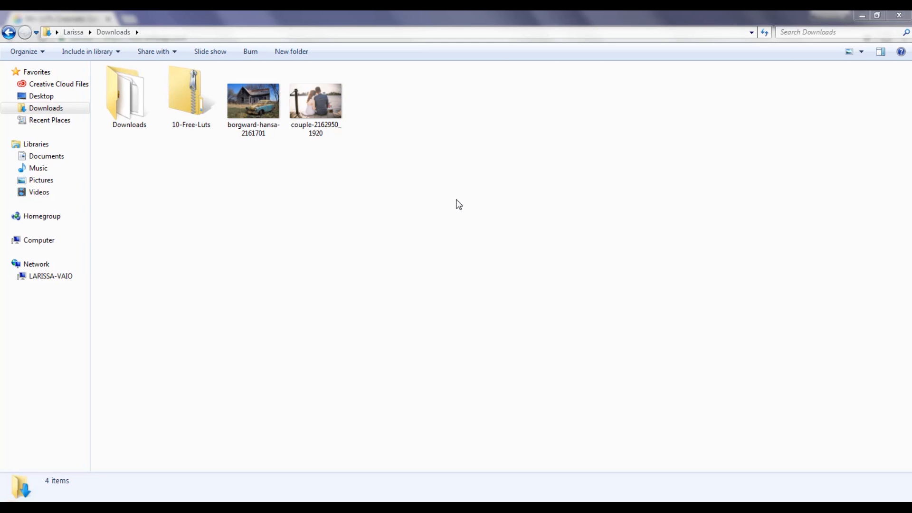
# Step: Extract the 10-Free-Luts zip into a 10-Free-Luts folder in Downloads
pyautogui.rightClick(191, 96)
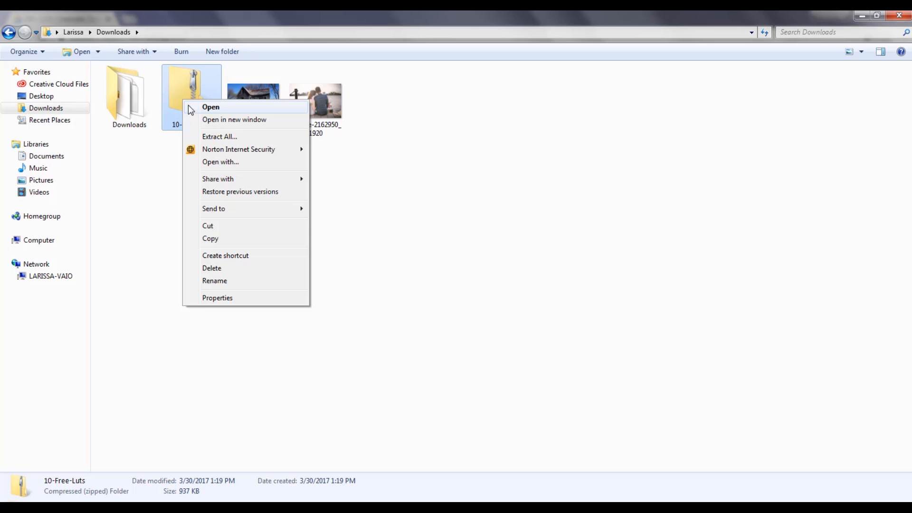
pyautogui.moveTo(210, 140)
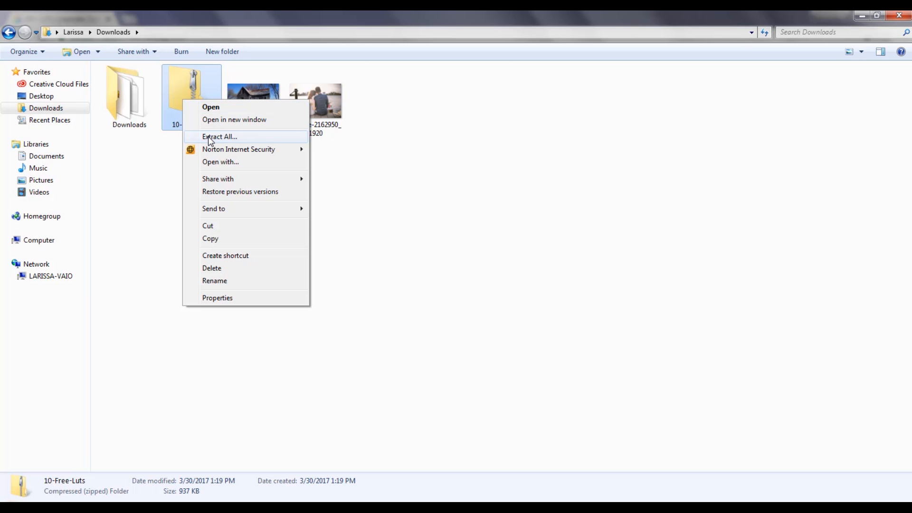
pyautogui.click(219, 136)
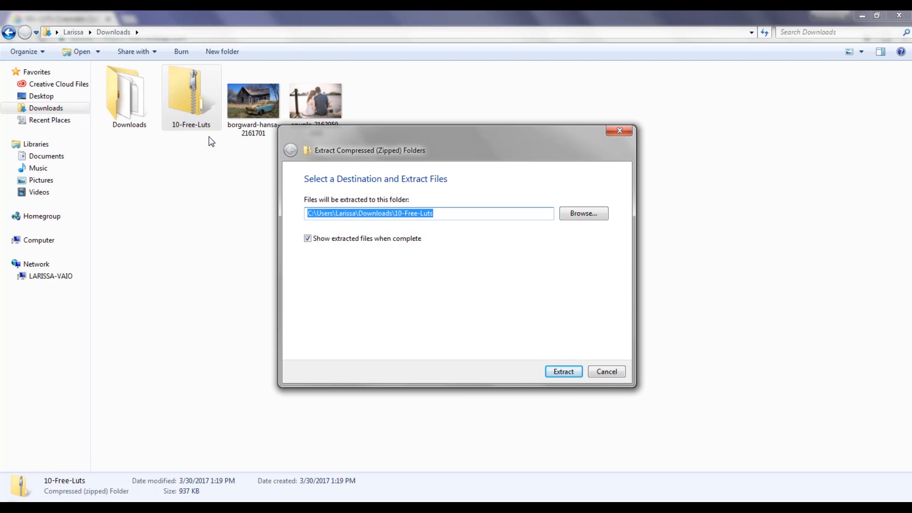
pyautogui.click(562, 371)
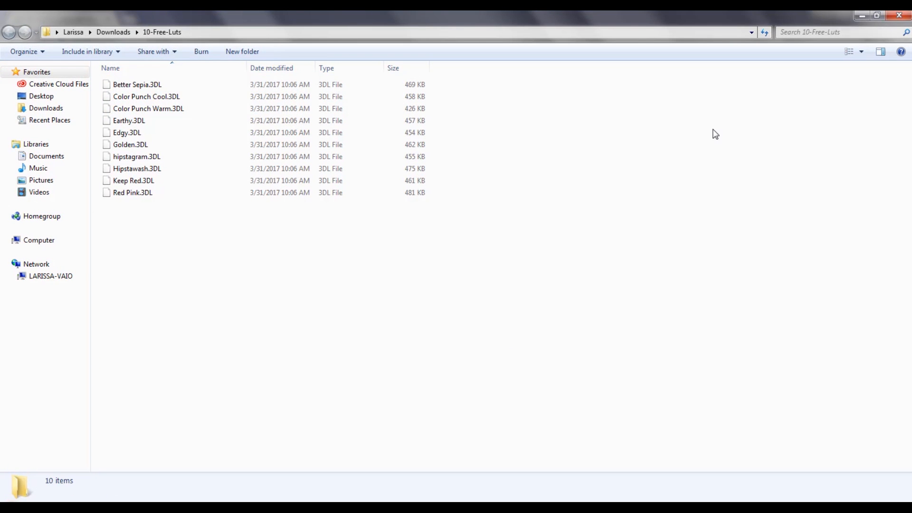
# Step: Select and copy all ten extracted .3DL files, then go to the Computer drives list
pyautogui.click(137, 84)
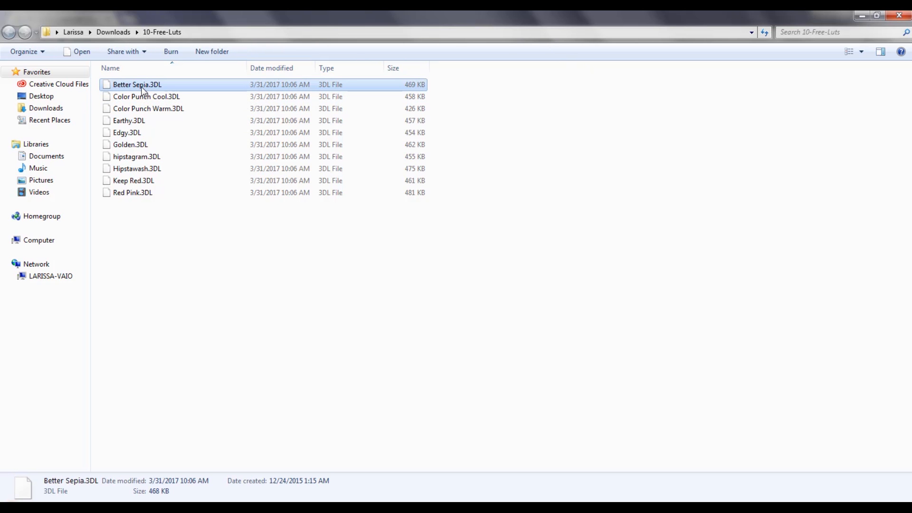
pyautogui.press('ctrl+a')
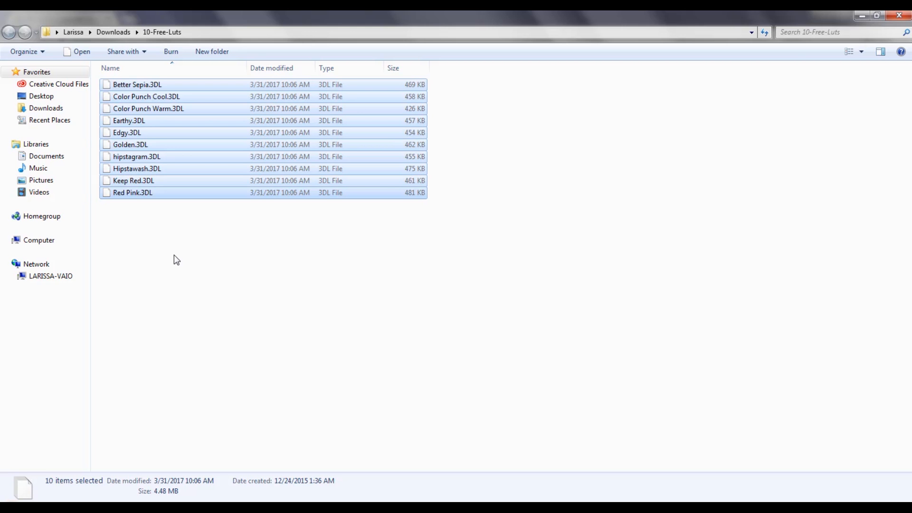
pyautogui.click(39, 240)
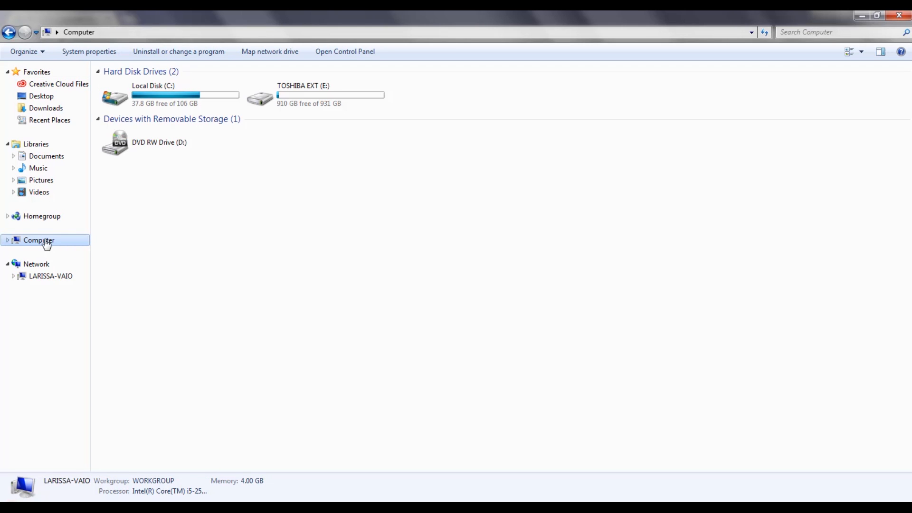
# Step: Navigate C: > Program Files > Adobe > Adobe Photoshop CC 2017 > Presets > 3DLUTs
pyautogui.doubleClick(153, 96)
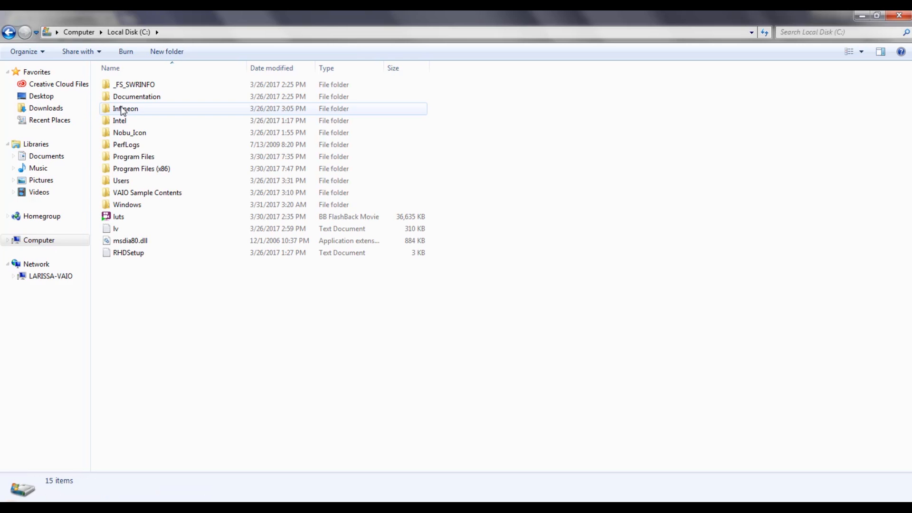
pyautogui.doubleClick(133, 156)
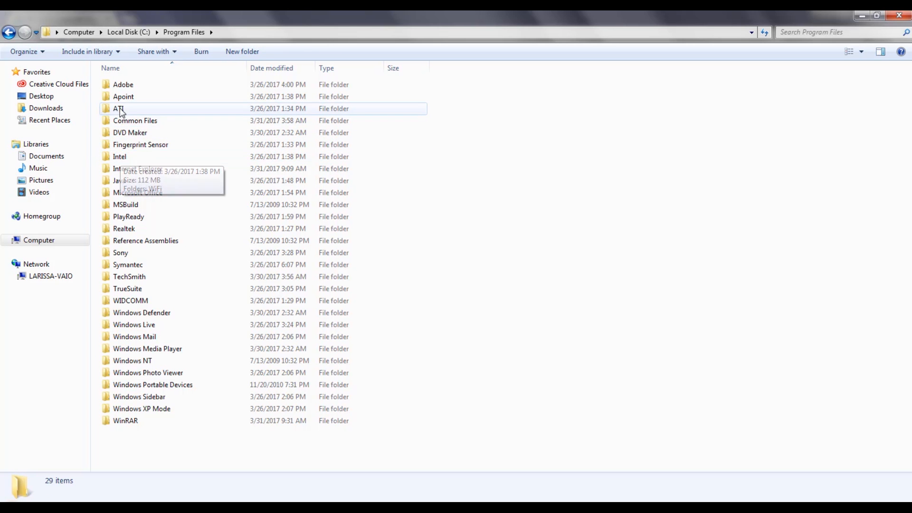
pyautogui.doubleClick(122, 84)
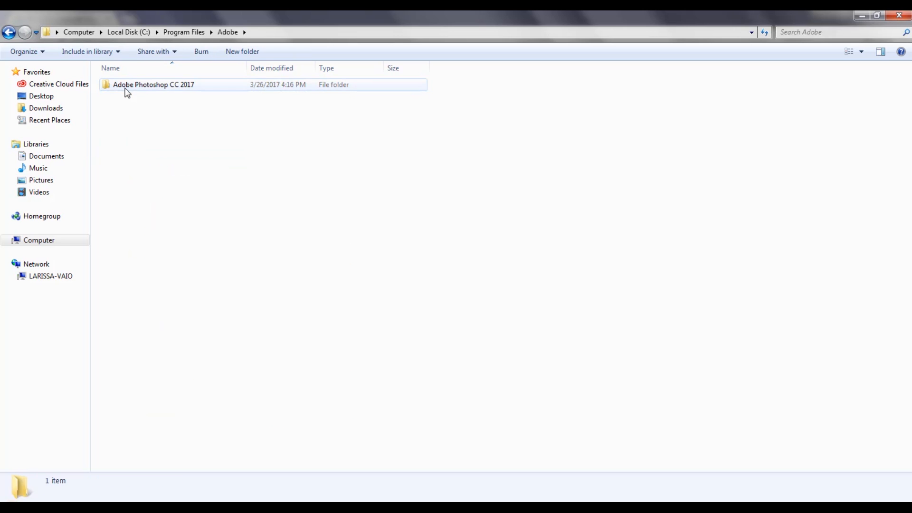
pyautogui.doubleClick(153, 84)
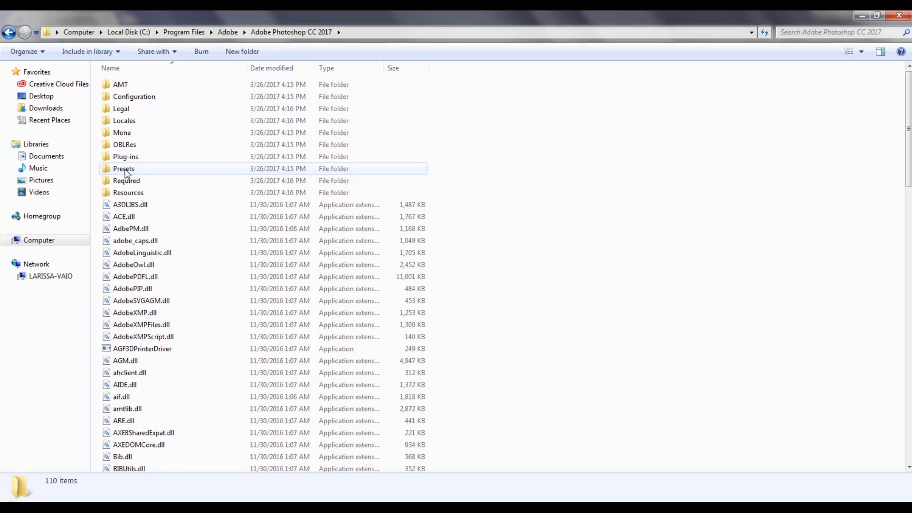
pyautogui.doubleClick(123, 168)
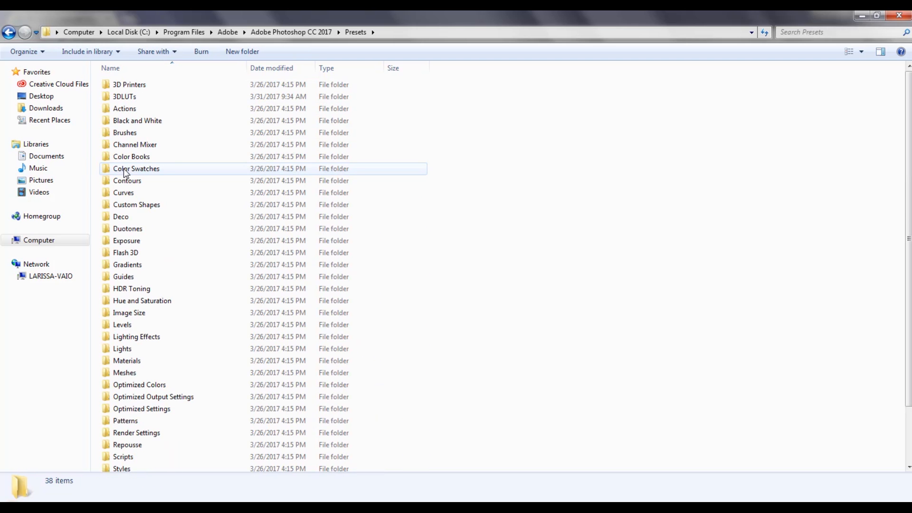
pyautogui.doubleClick(125, 96)
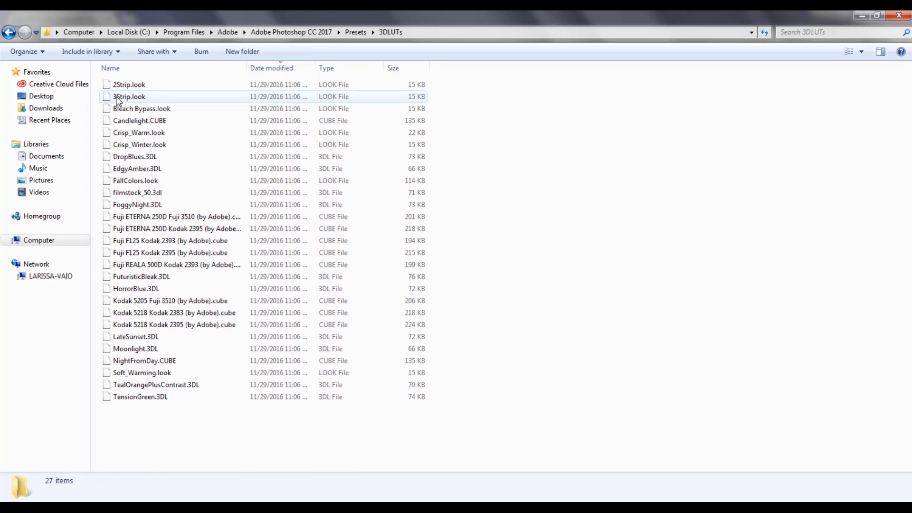
# Step: Paste the copied LUT files into the 3DLUTs folder, bringing up the administrator prompt
pyautogui.click(465, 236)
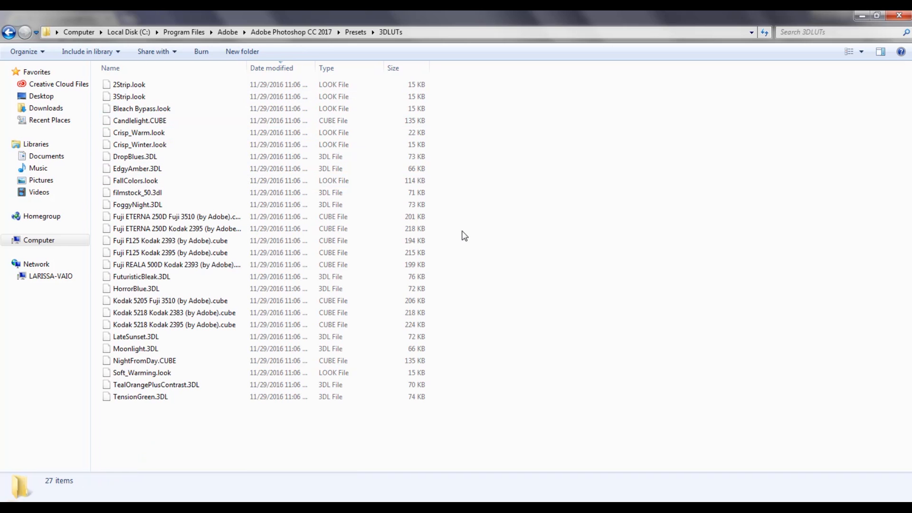
pyautogui.rightClick(464, 235)
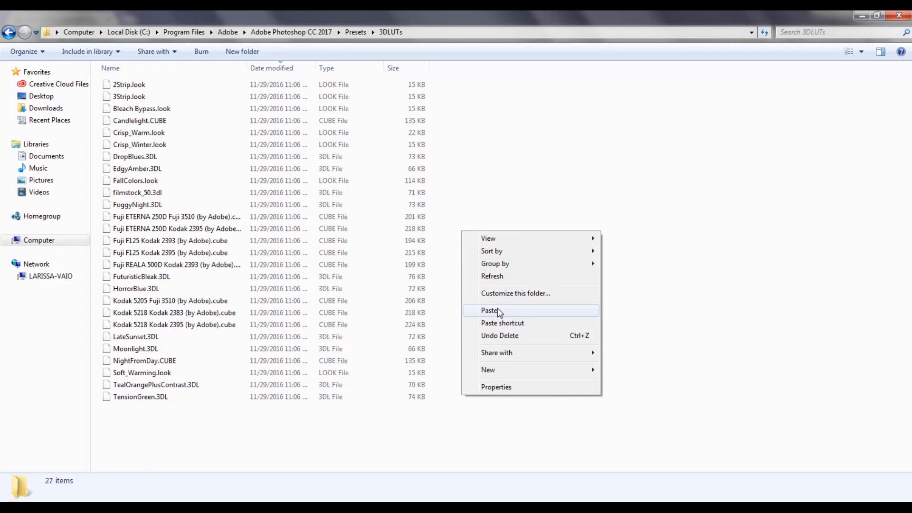
pyautogui.click(489, 310)
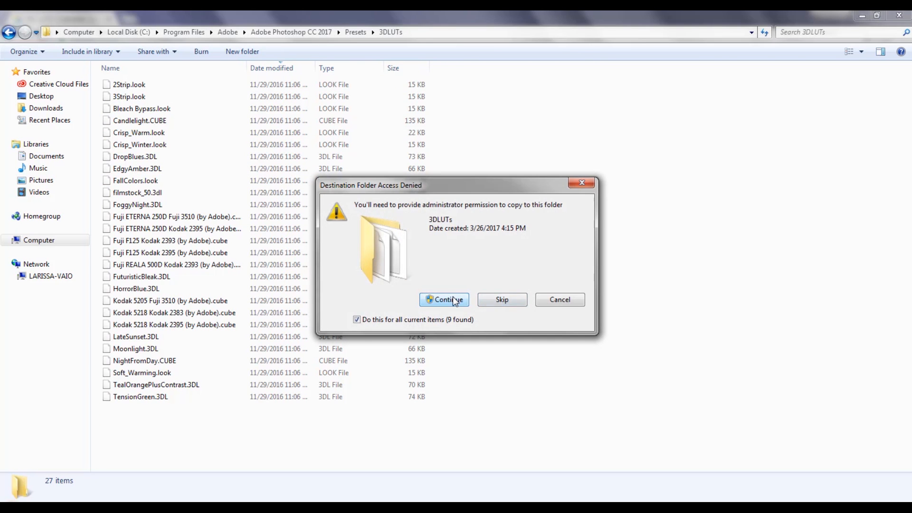